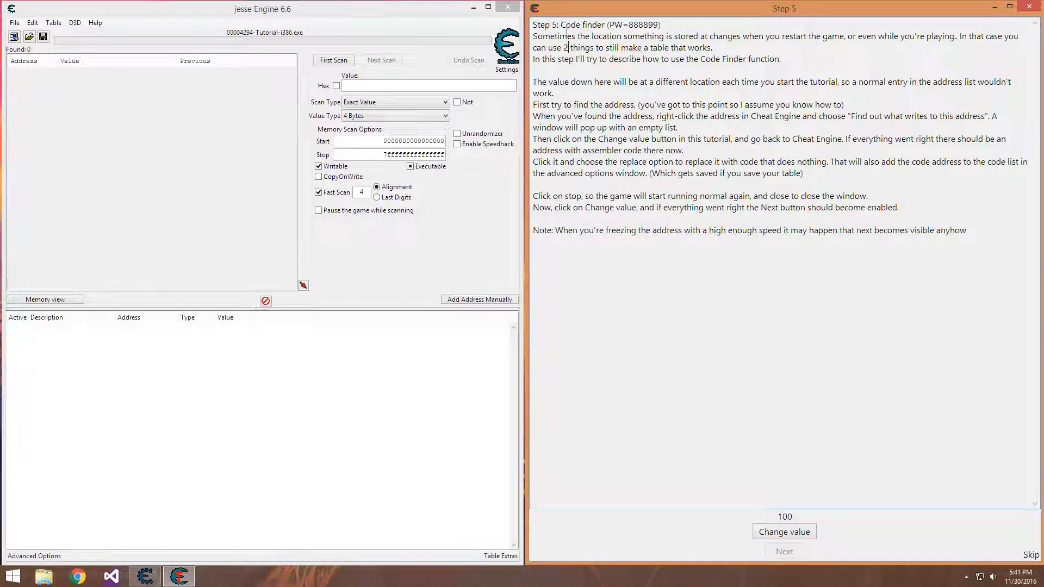
- Scan for 100, rescan for the changed value 739, and add the single found address to the list
left_click_drag(560, 25, 628, 25)
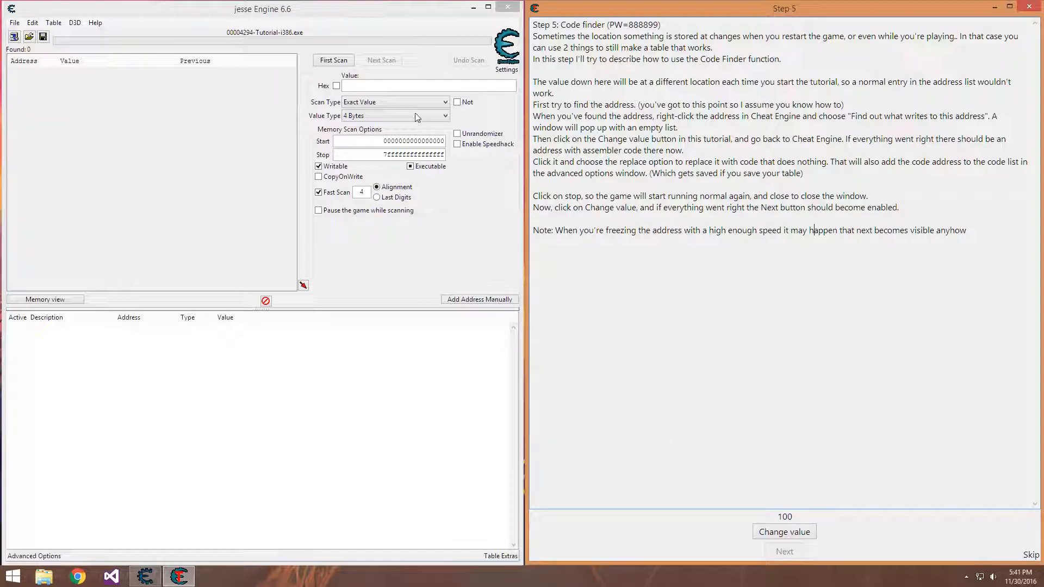
type("100")
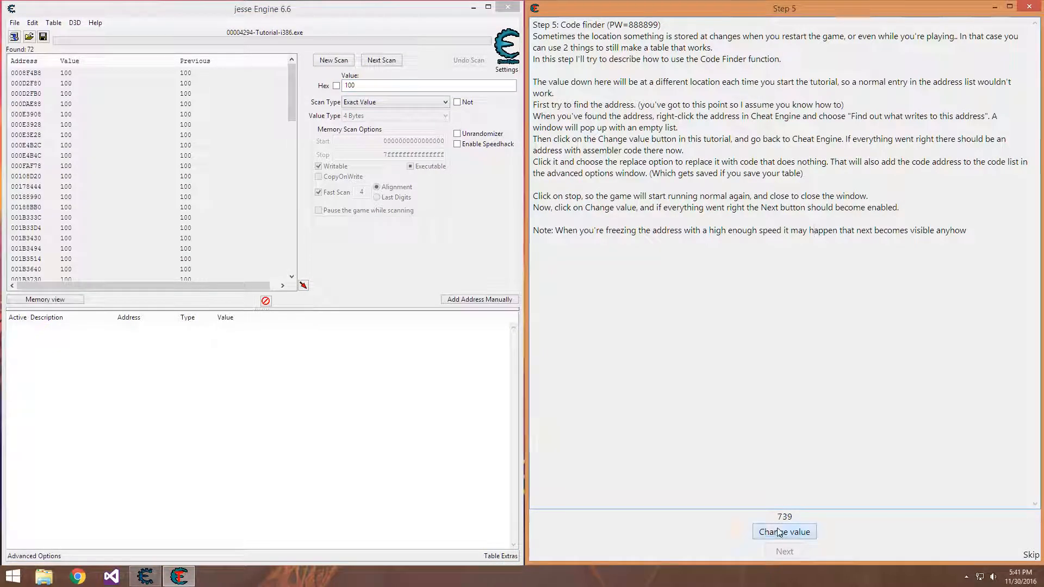
left_click(784, 532)
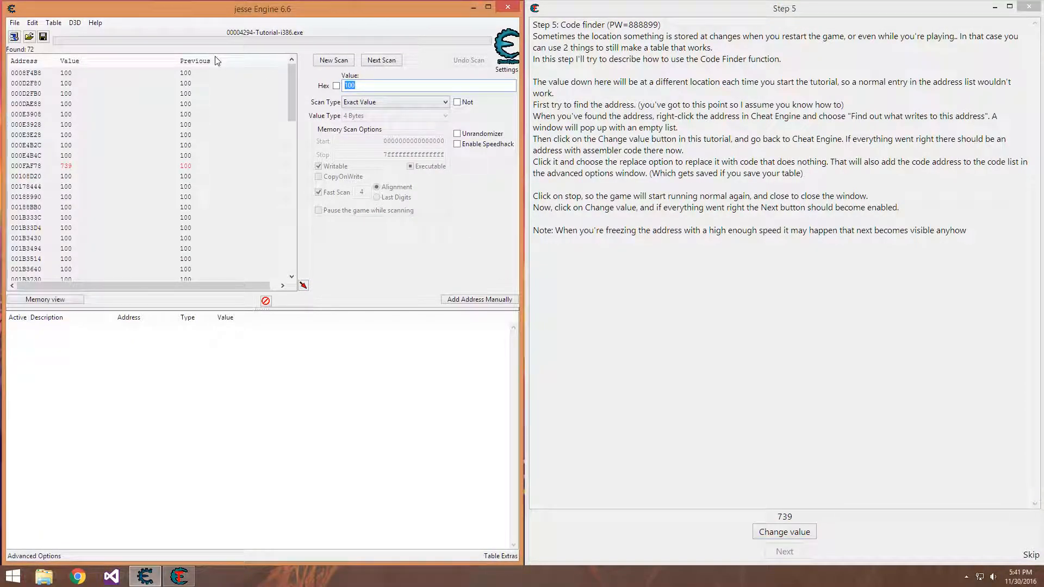
type("9")
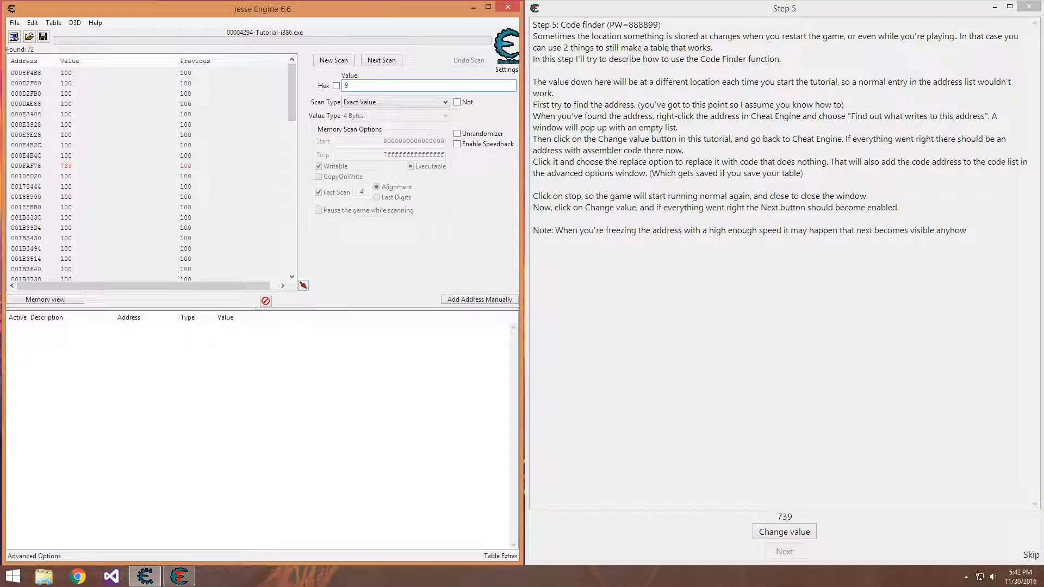
left_click(381, 60)
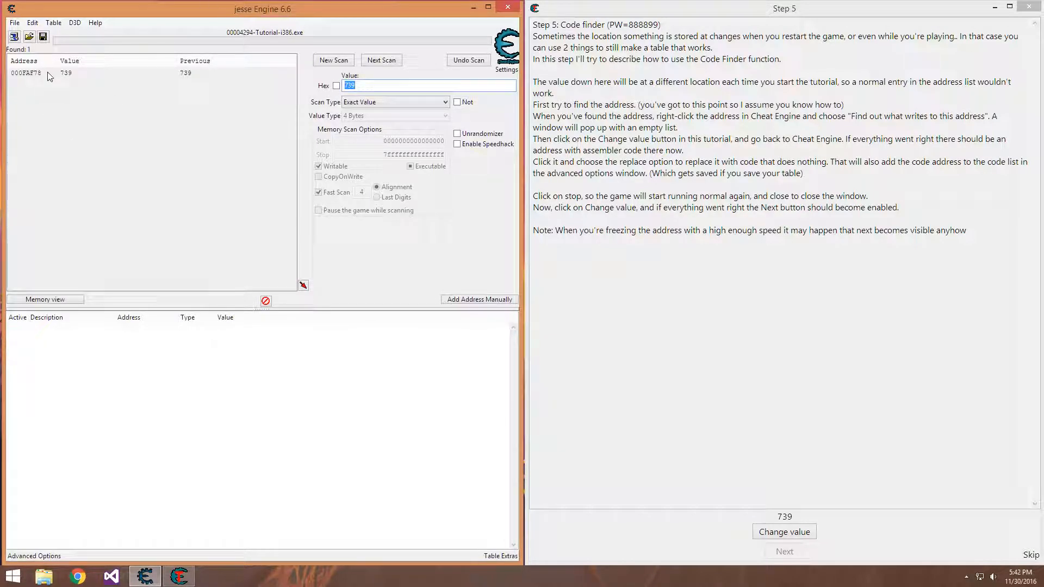
left_click(784, 532)
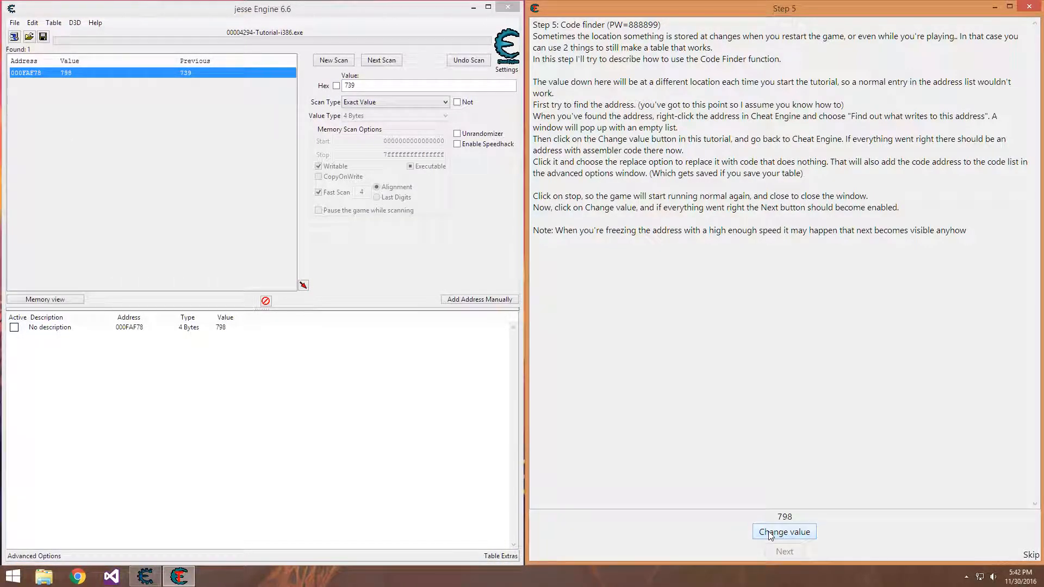
left_click(784, 532)
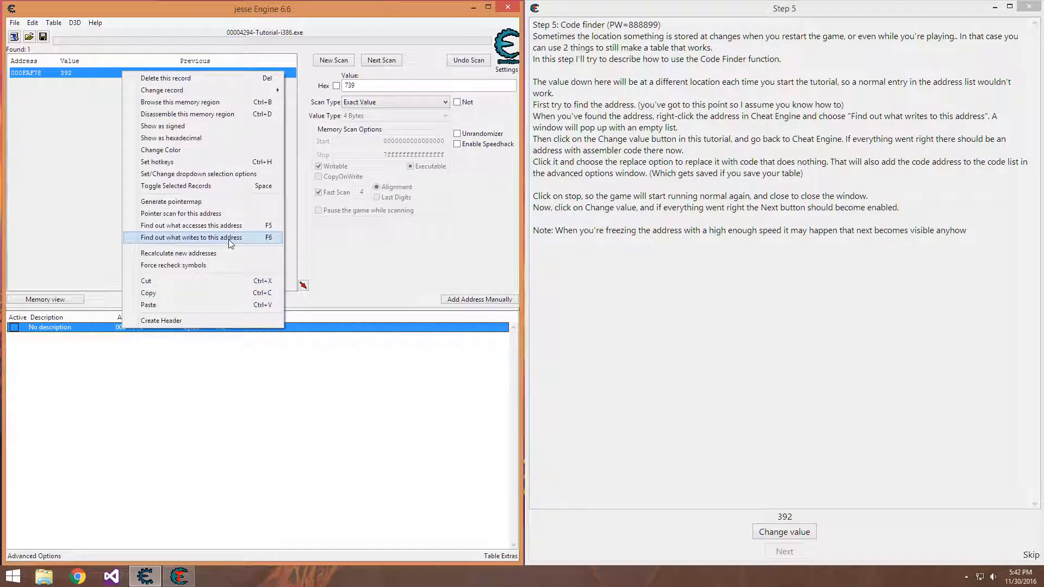
mouse_move(185, 239)
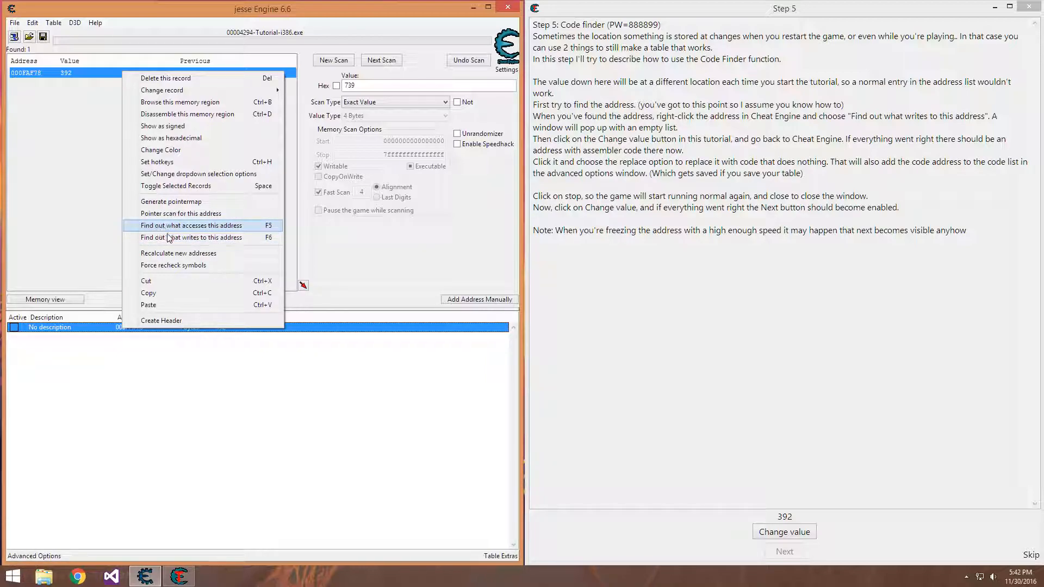
mouse_move(194, 238)
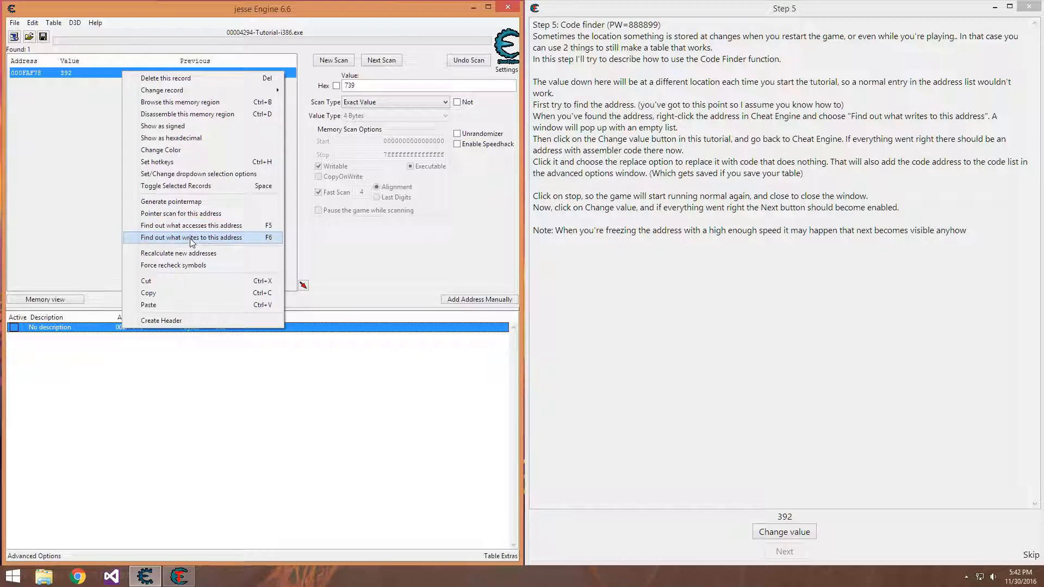
- Ask Cheat Engine what writes to the stored address 000FAF78
left_click(191, 238)
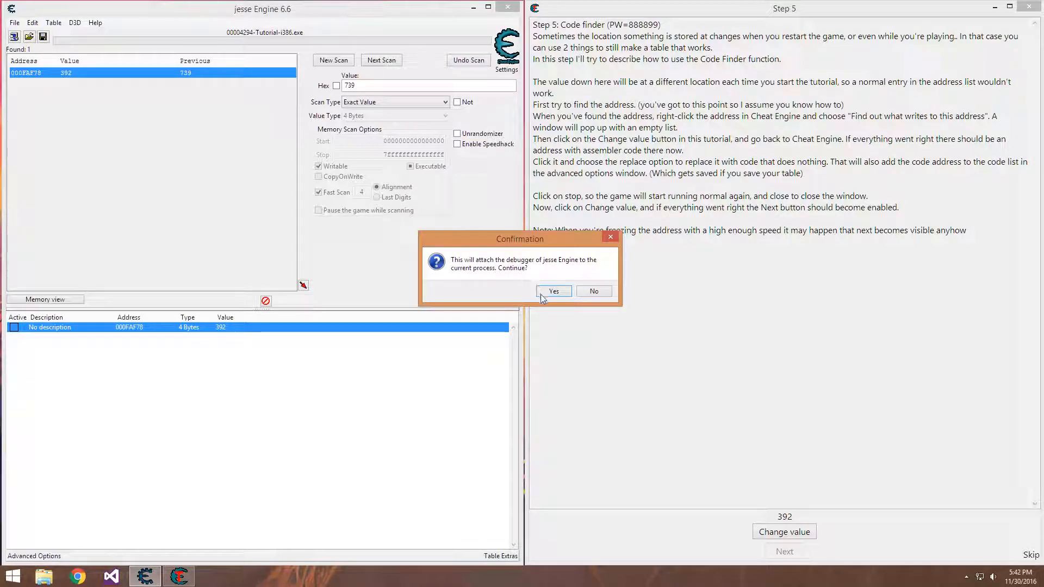
- Attach the debugger and move the empty opcode list window aside
left_click(553, 292)
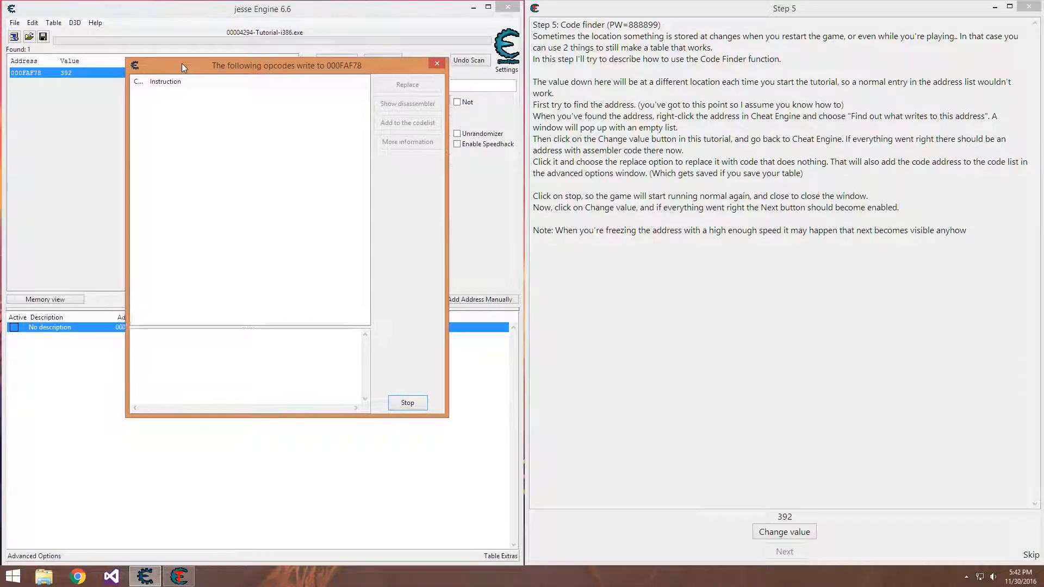
left_click_drag(286, 64, 251, 57)
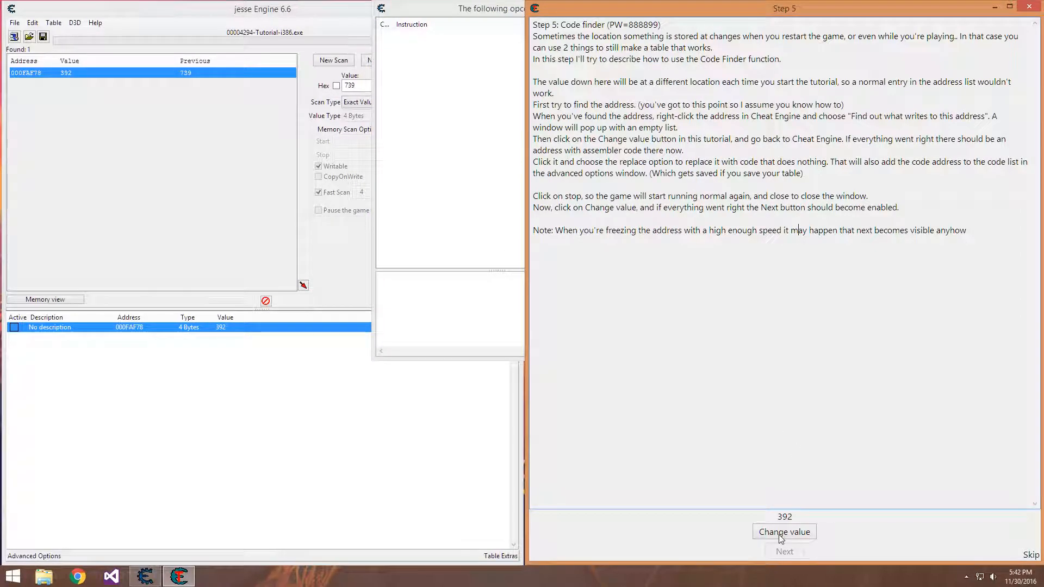
- Change the tutorial value to capture mov [eax],edx and show it in the disassembler
left_click(784, 531)
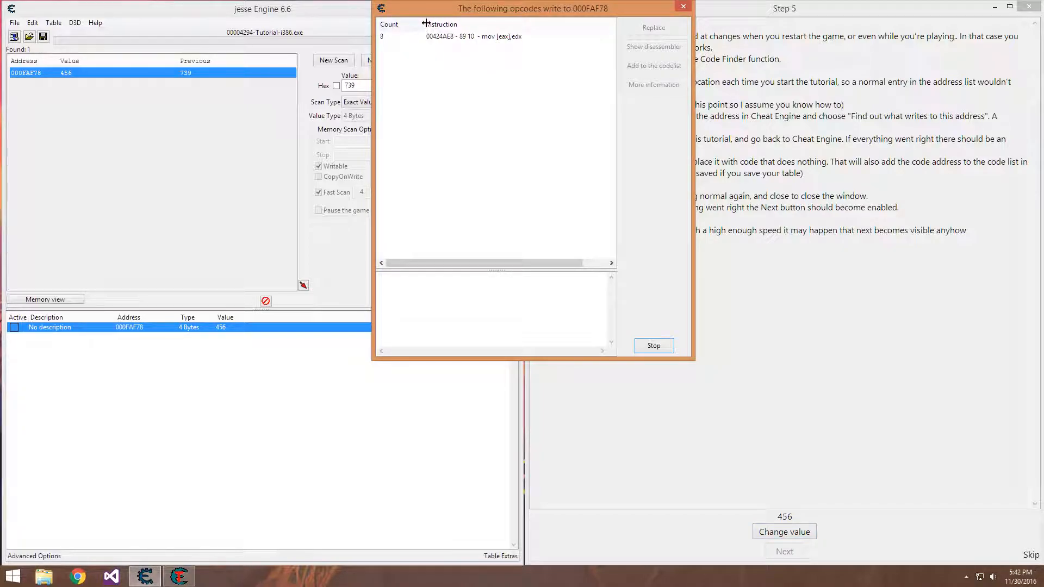
left_click(473, 37)
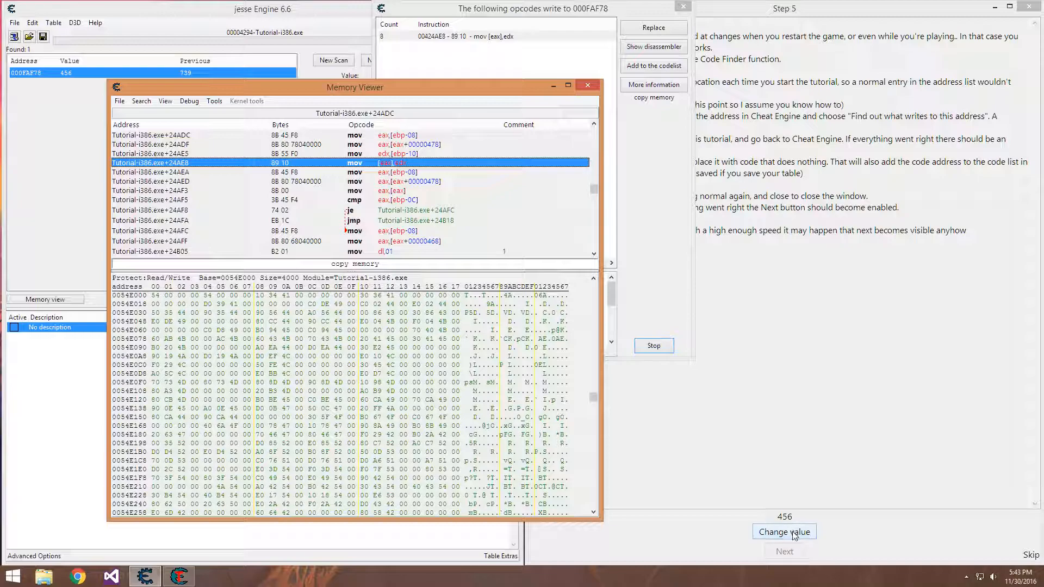
- Change the tutorial value again, raising the instruction's hit count to 14
left_click(784, 532)
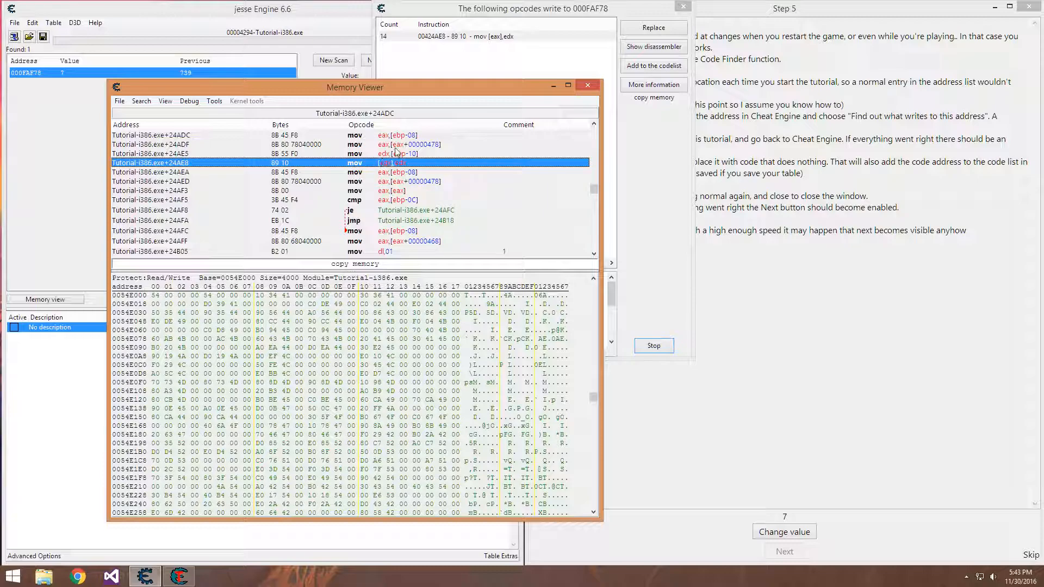
- Replace mov [eax],edx with do-nothing code, keeping the default name 'Change of mov [eax],edx'
right_click(392, 162)
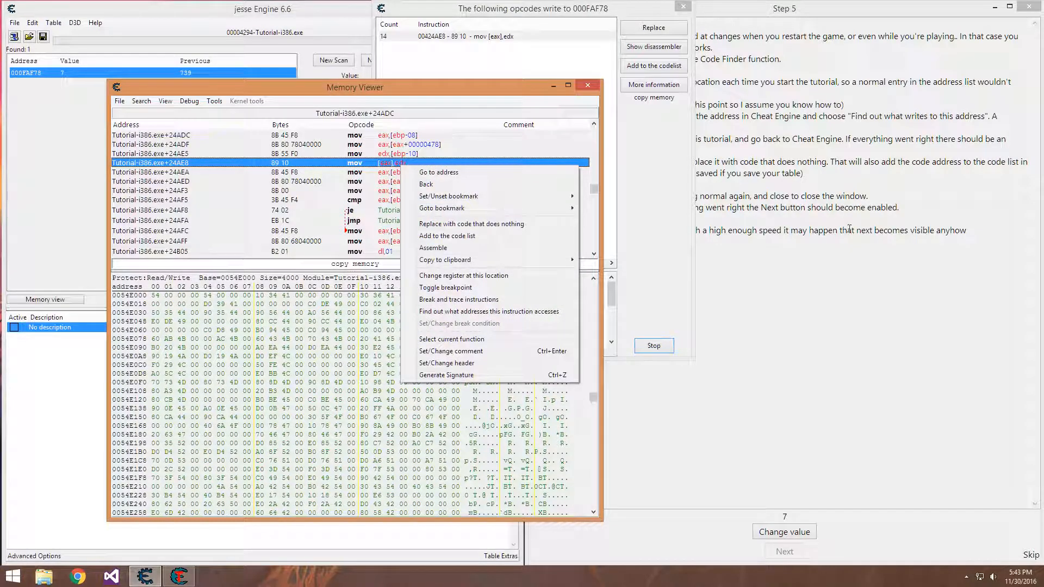
mouse_move(471, 225)
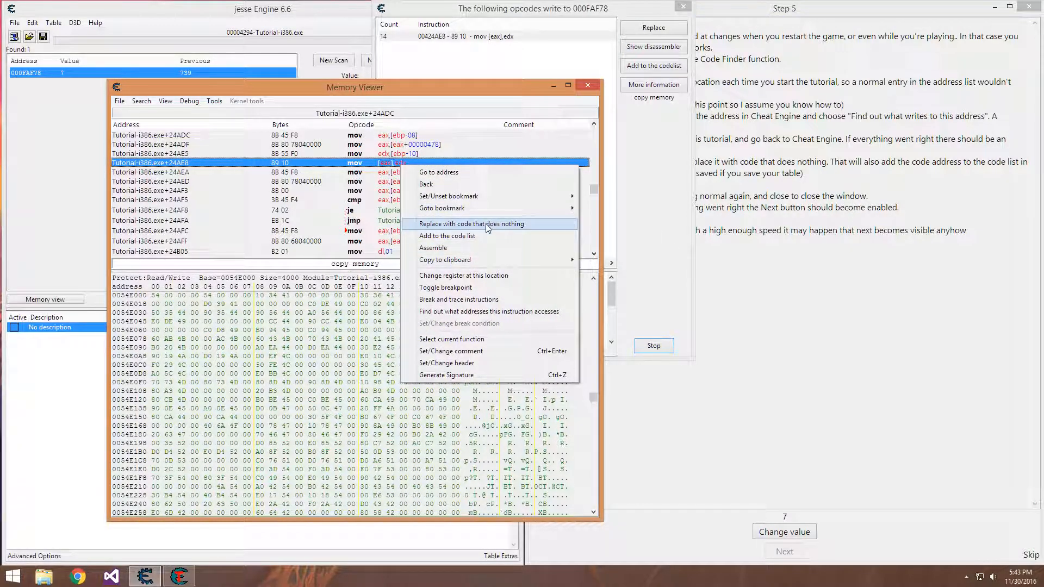
left_click(471, 224)
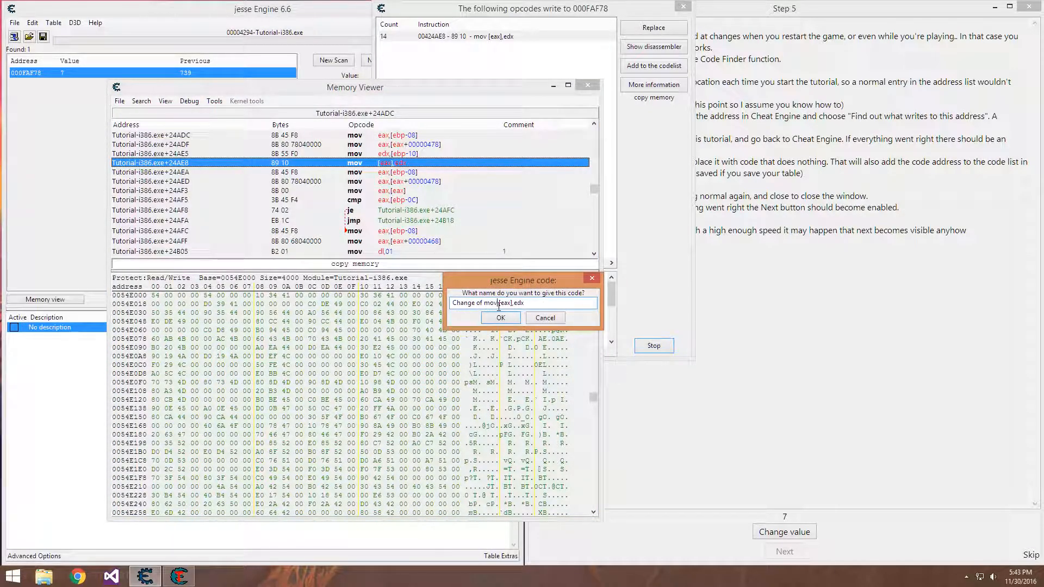
double_click(491, 304)
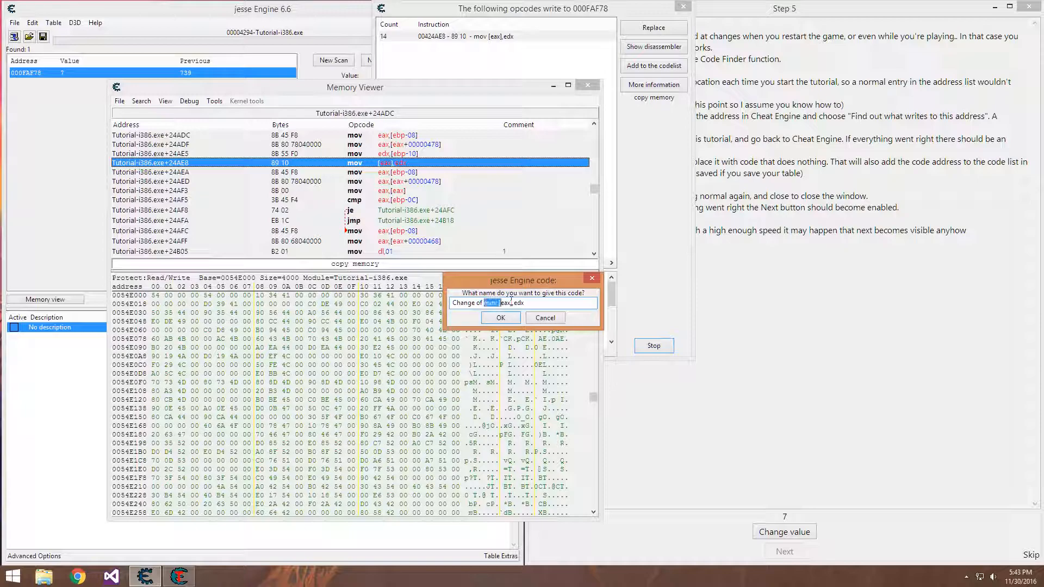
left_click(501, 303)
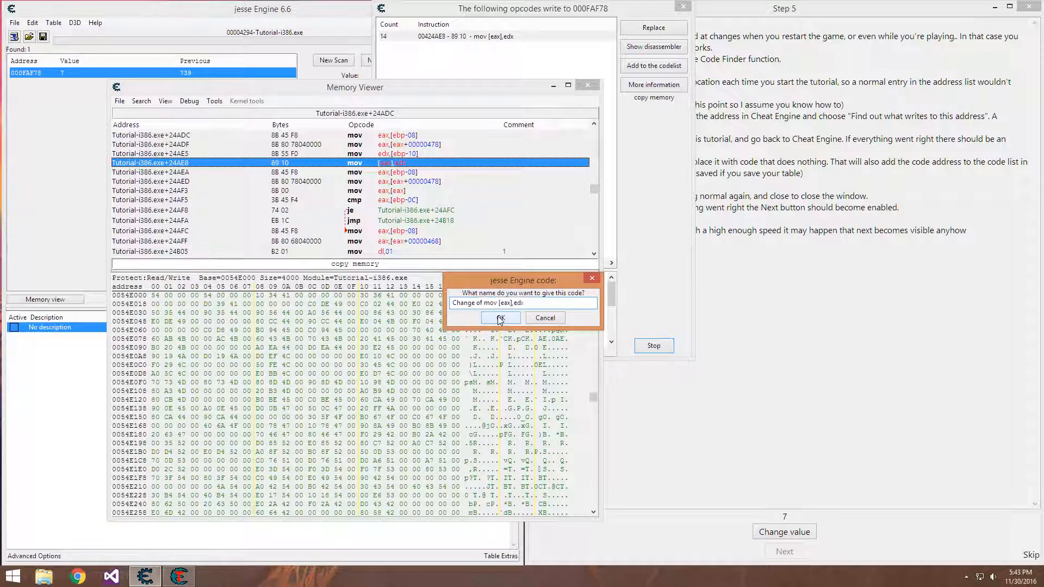
left_click(499, 318)
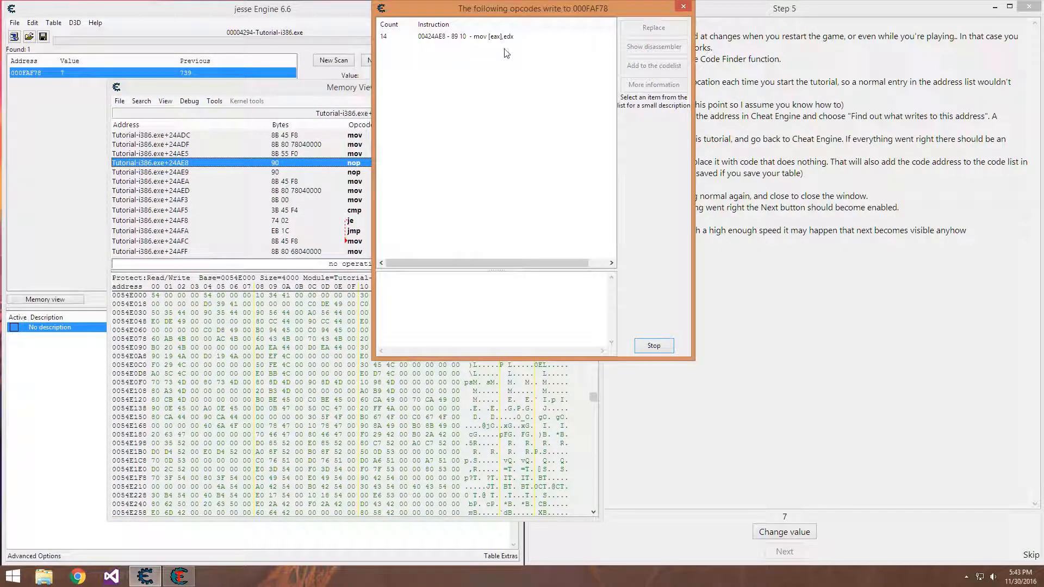
left_click(467, 35)
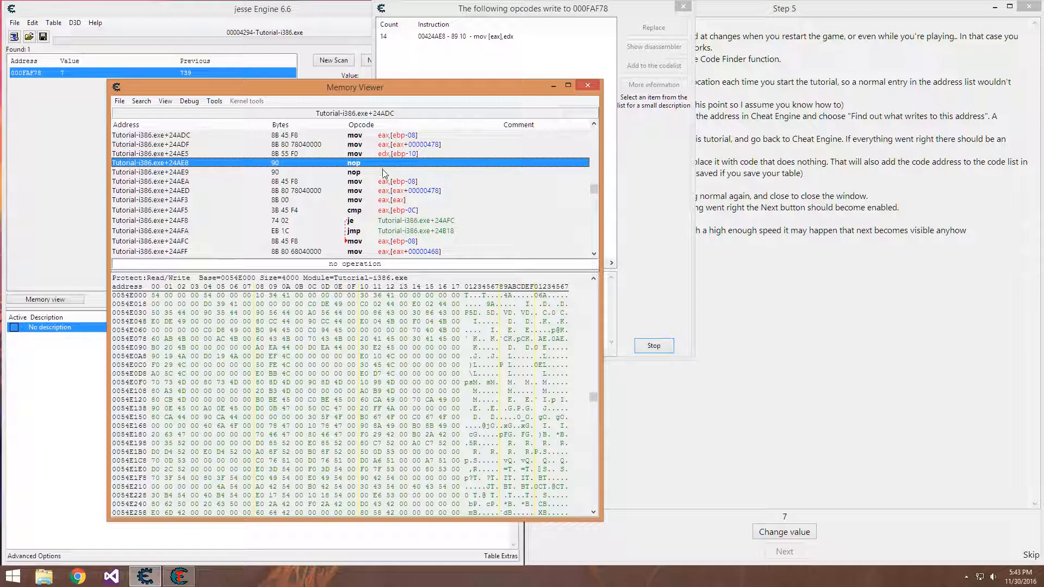
- Change the tutorial value; it stays at 7 and Next unlocks
left_click(785, 532)
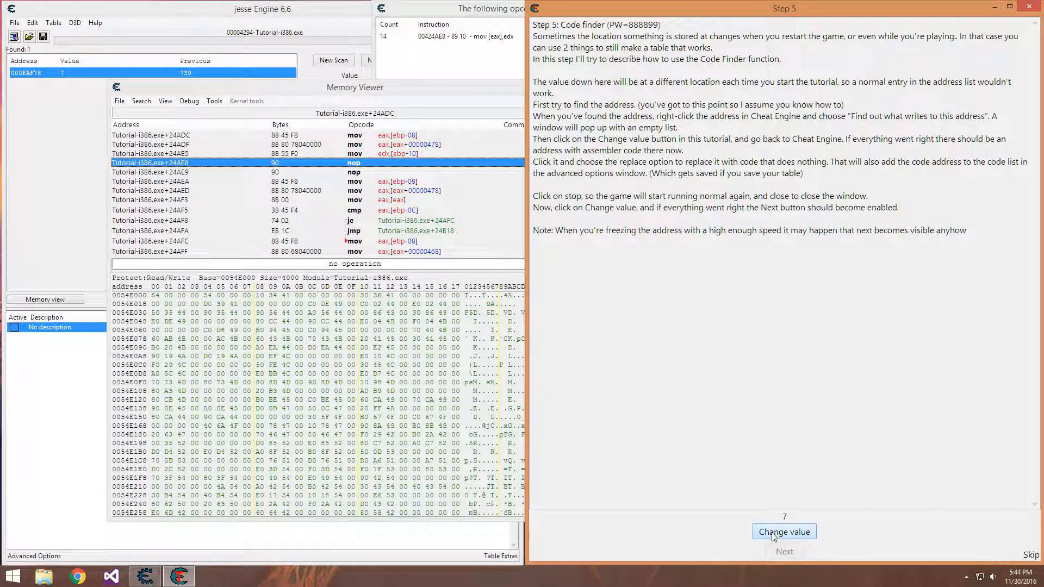
left_click(784, 532)
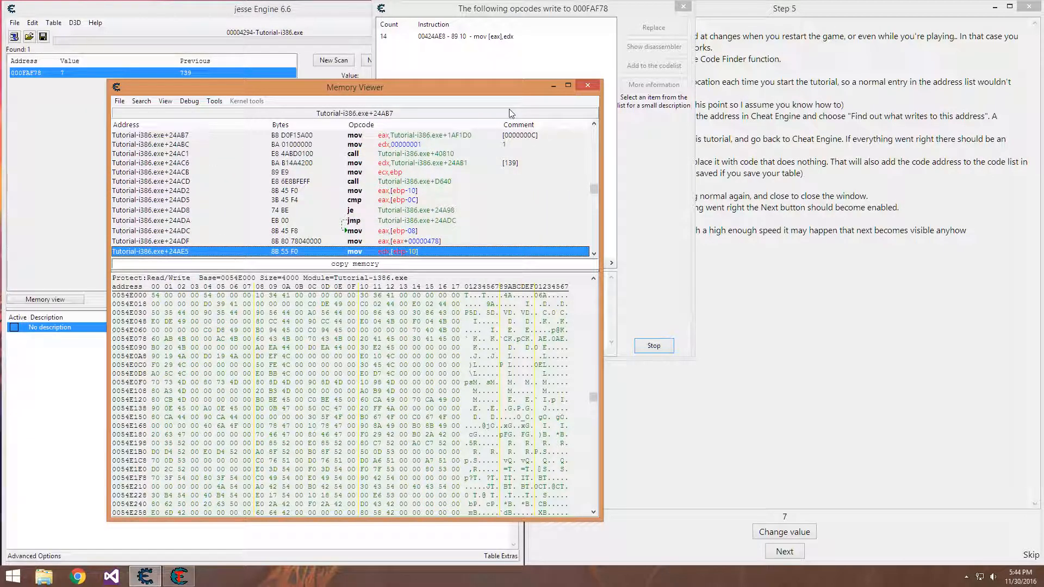
left_click(568, 87)
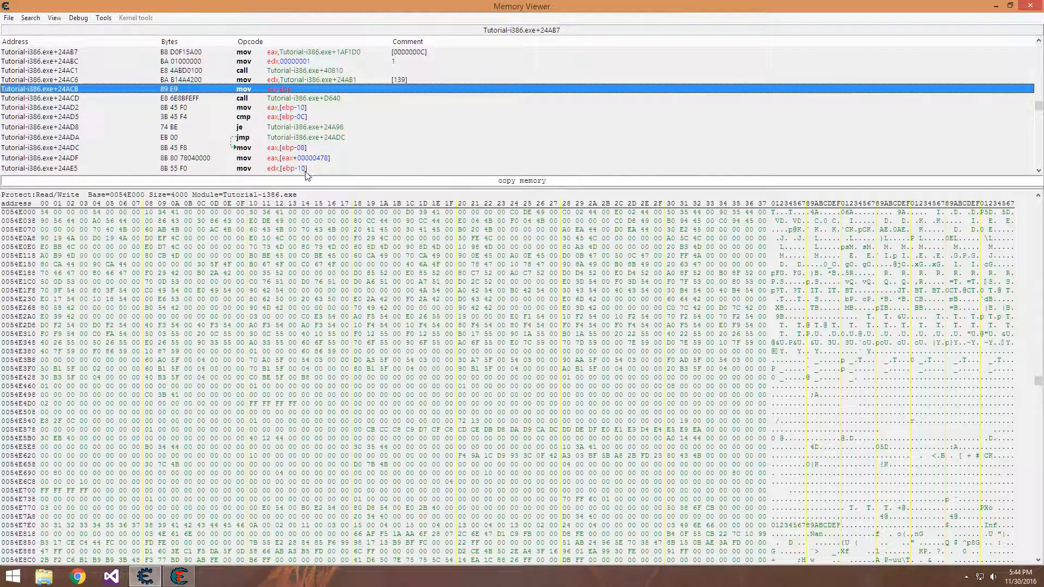
- Show the memory dump as 4-byte decimal values in the maximized memory viewer
right_click(384, 281)
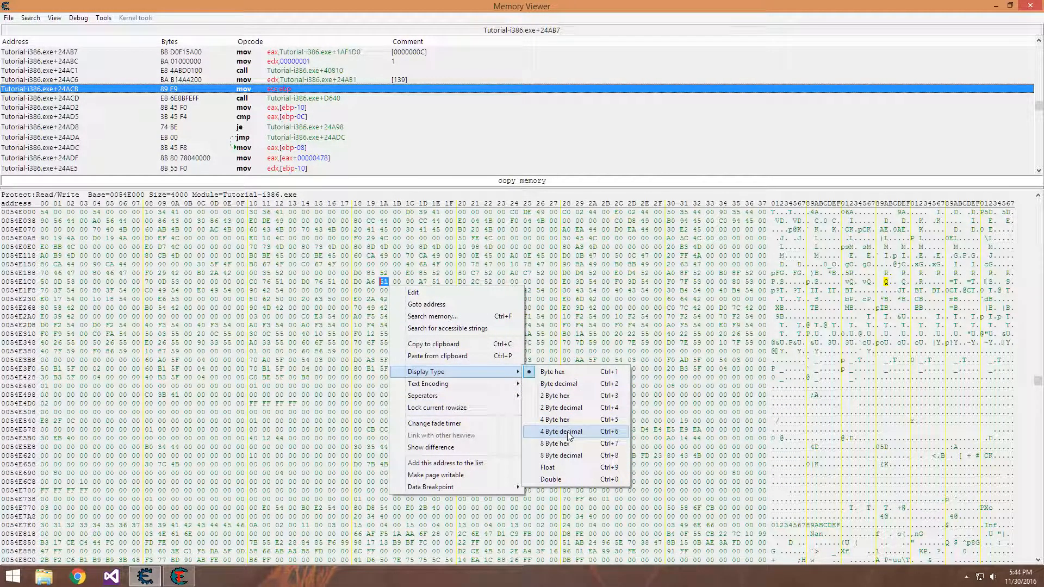
left_click(560, 432)
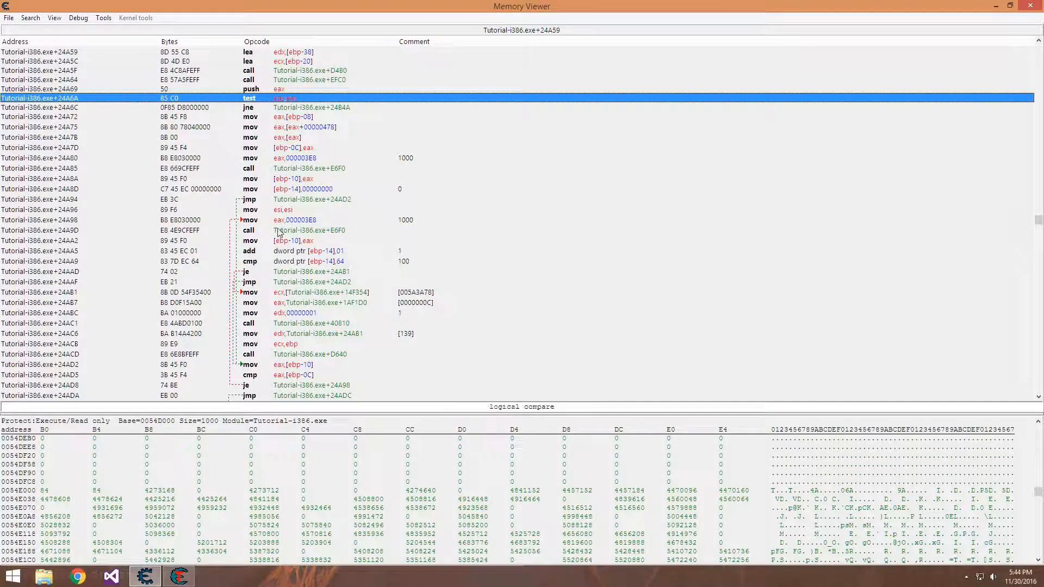
left_click(266, 158)
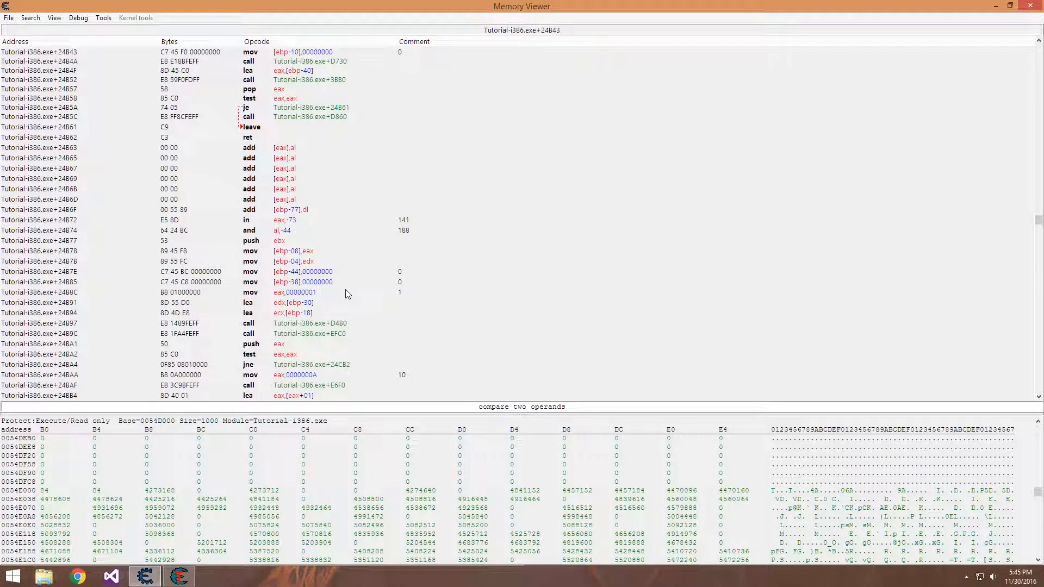
scroll("down", 3)
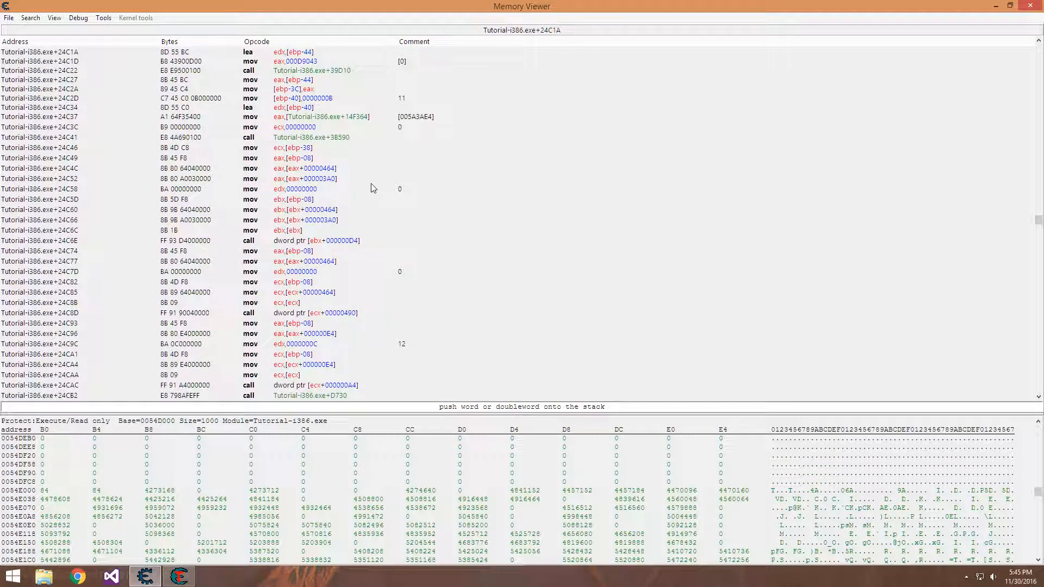
mouse_move(294, 203)
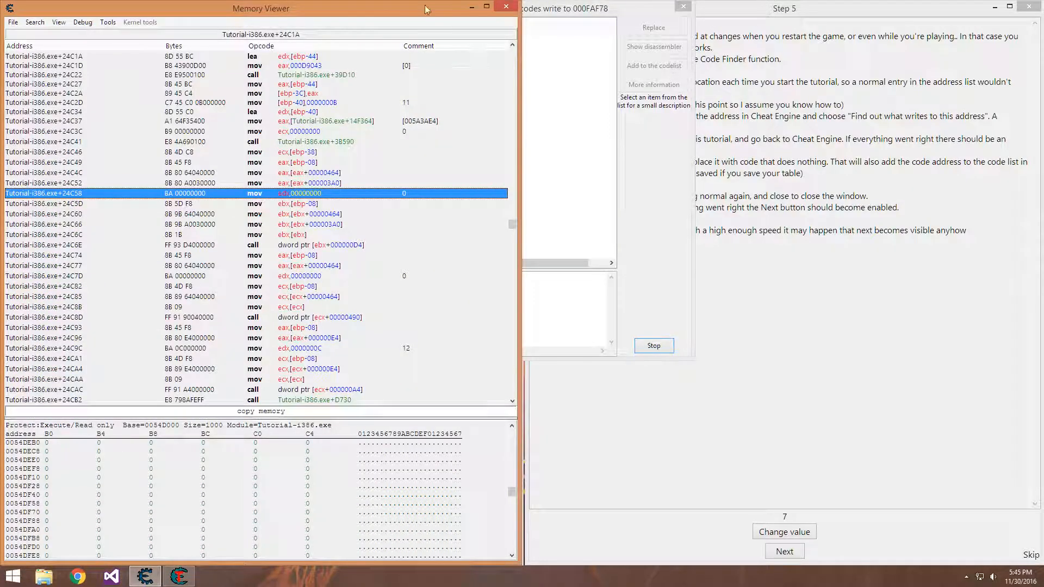
mouse_move(507, 8)
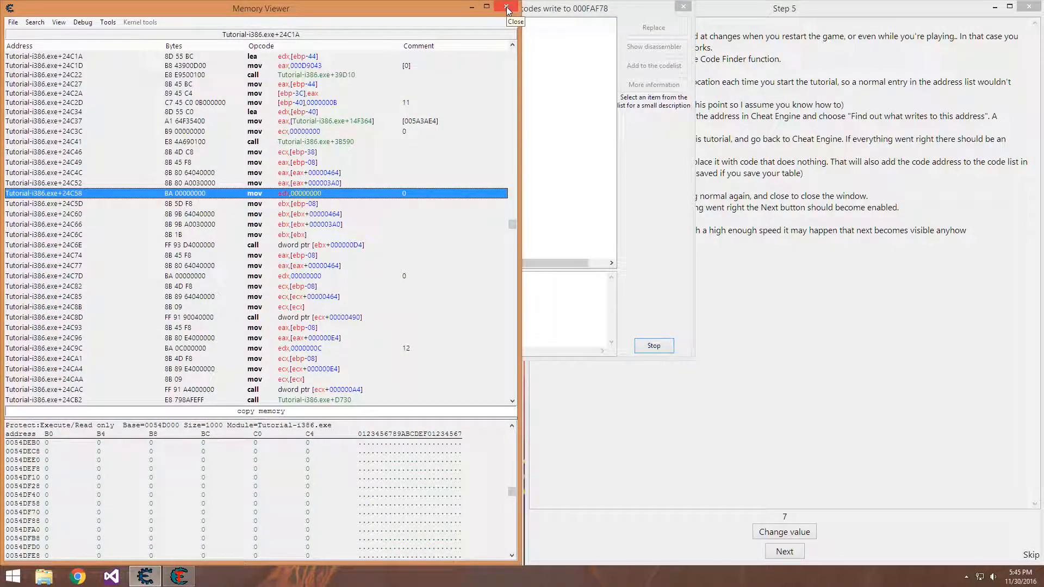
- Close the memory viewer, returning to the main window and address list
left_click(506, 8)
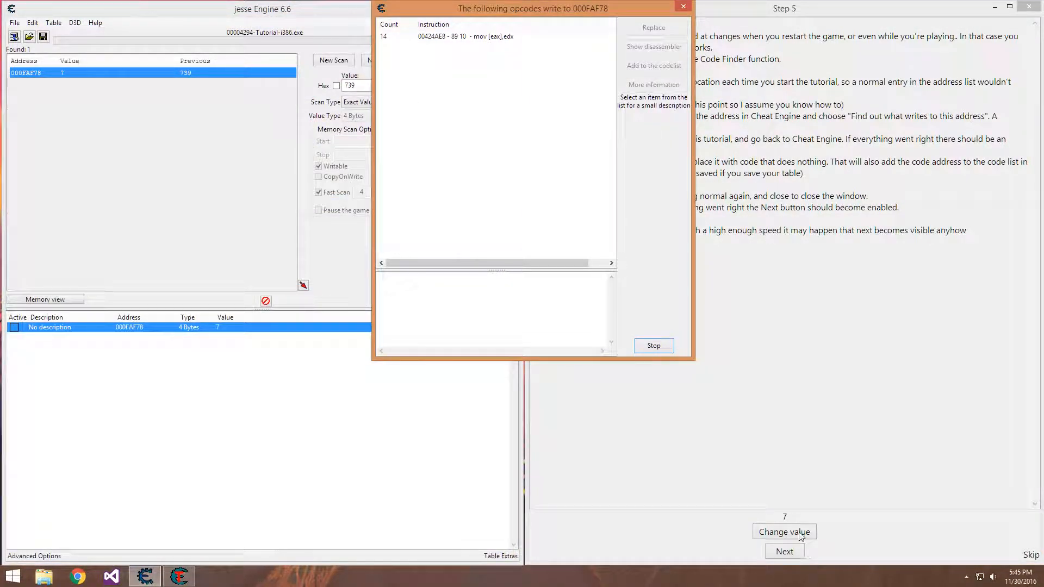